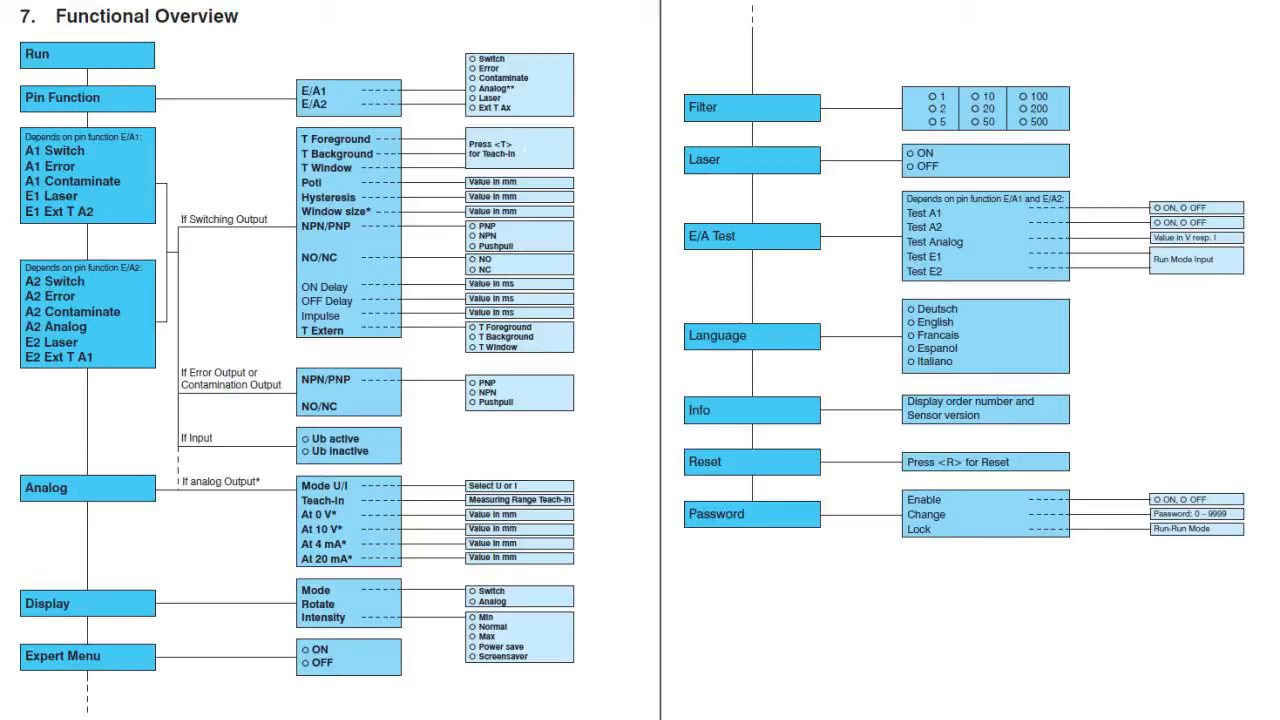
# Step: Navigate the sensor's on-device menu into Display settings
pyautogui.click(87, 97)
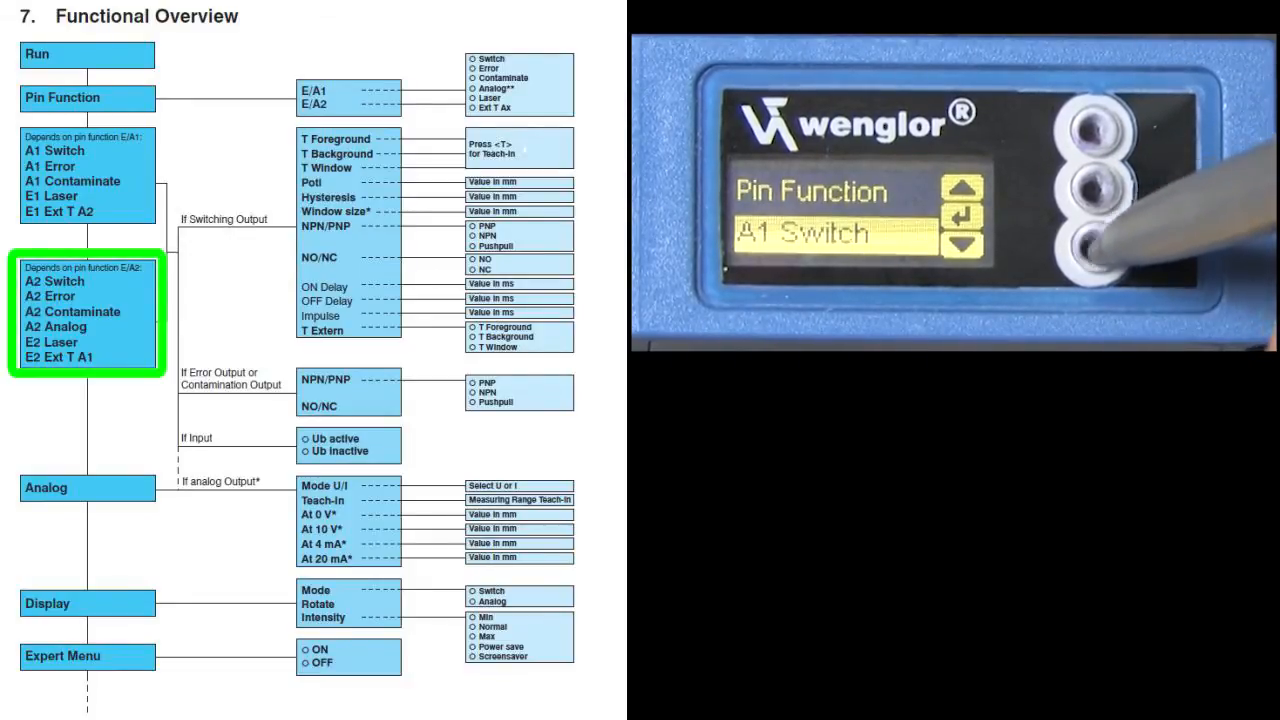
pyautogui.click(963, 243)
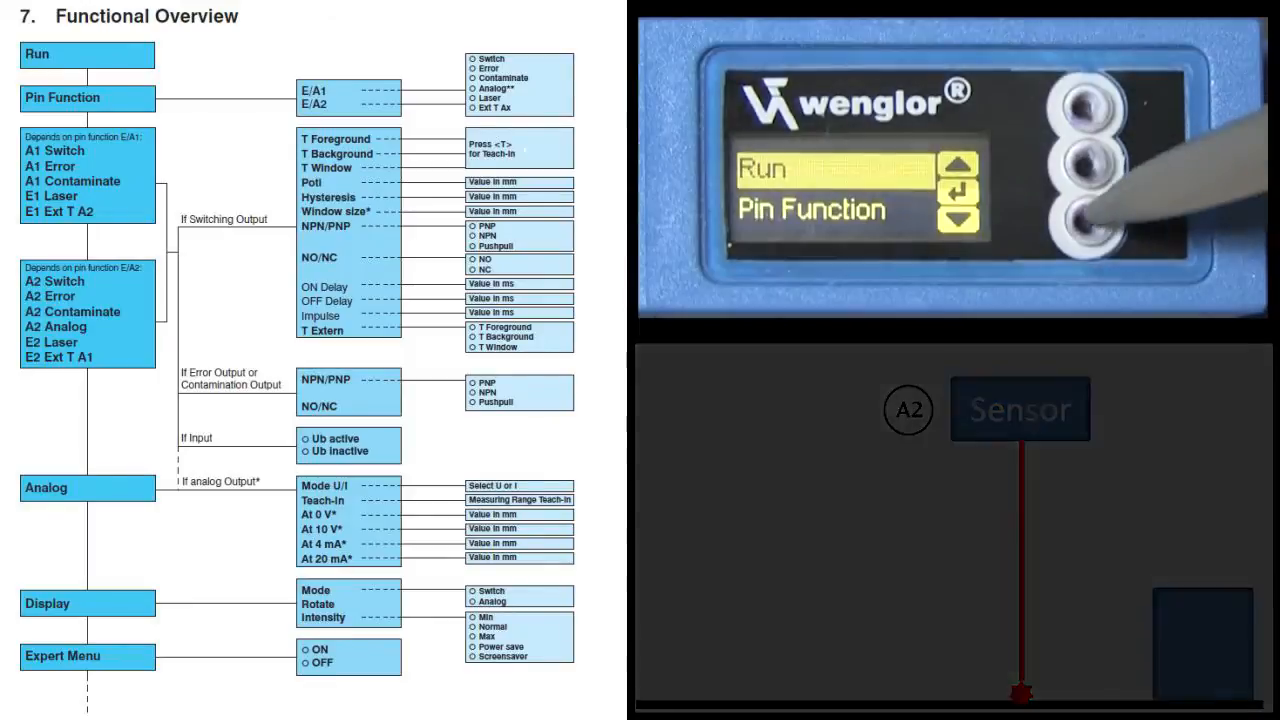
pyautogui.click(957, 163)
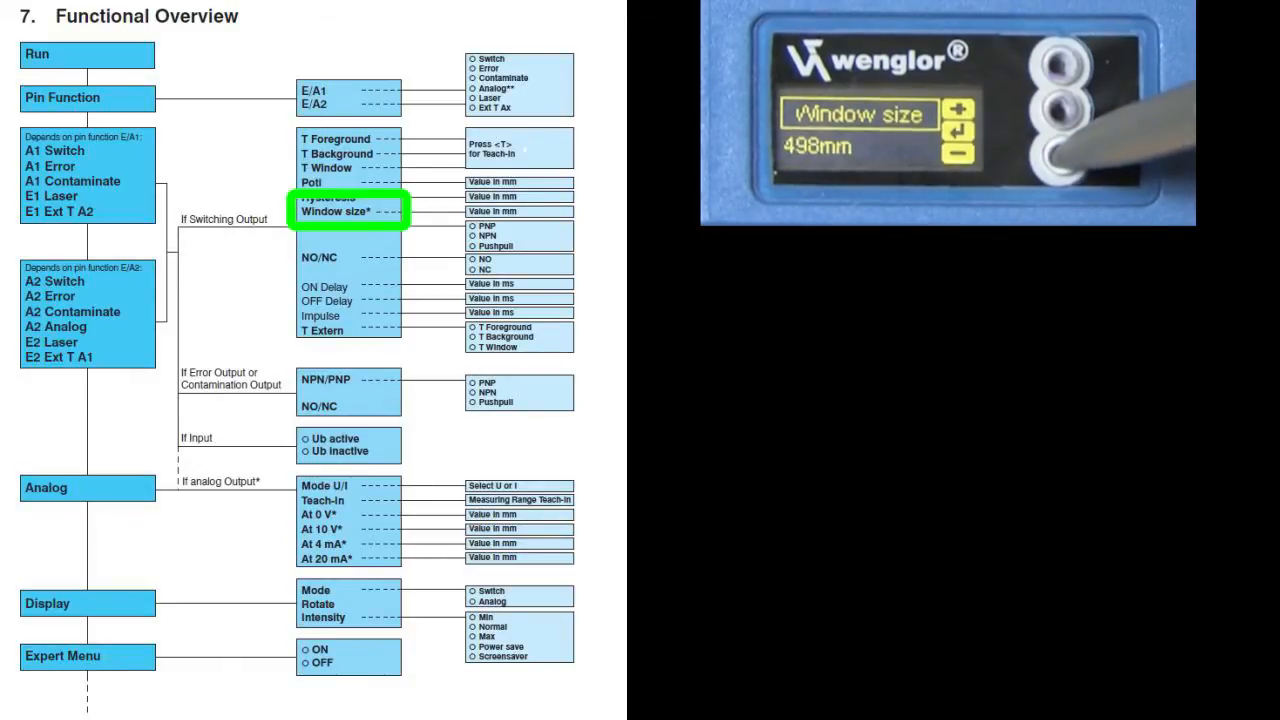
pyautogui.click(957, 153)
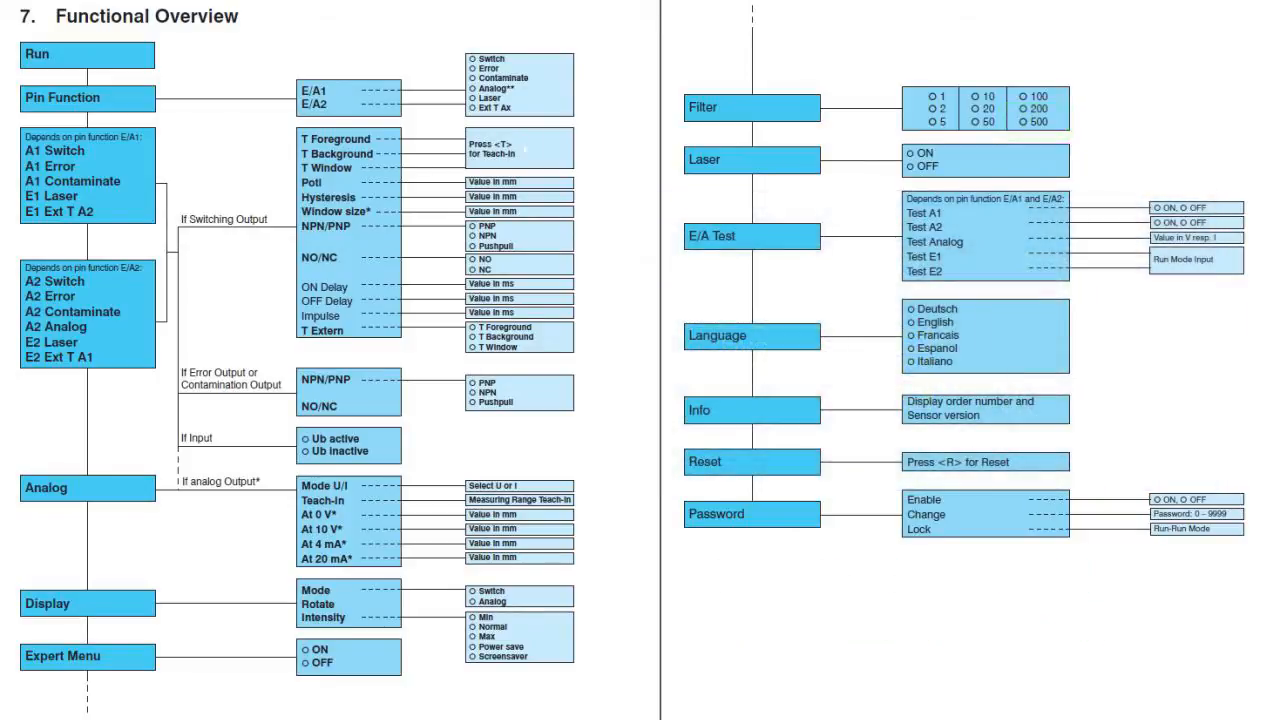
pyautogui.click(340, 205)
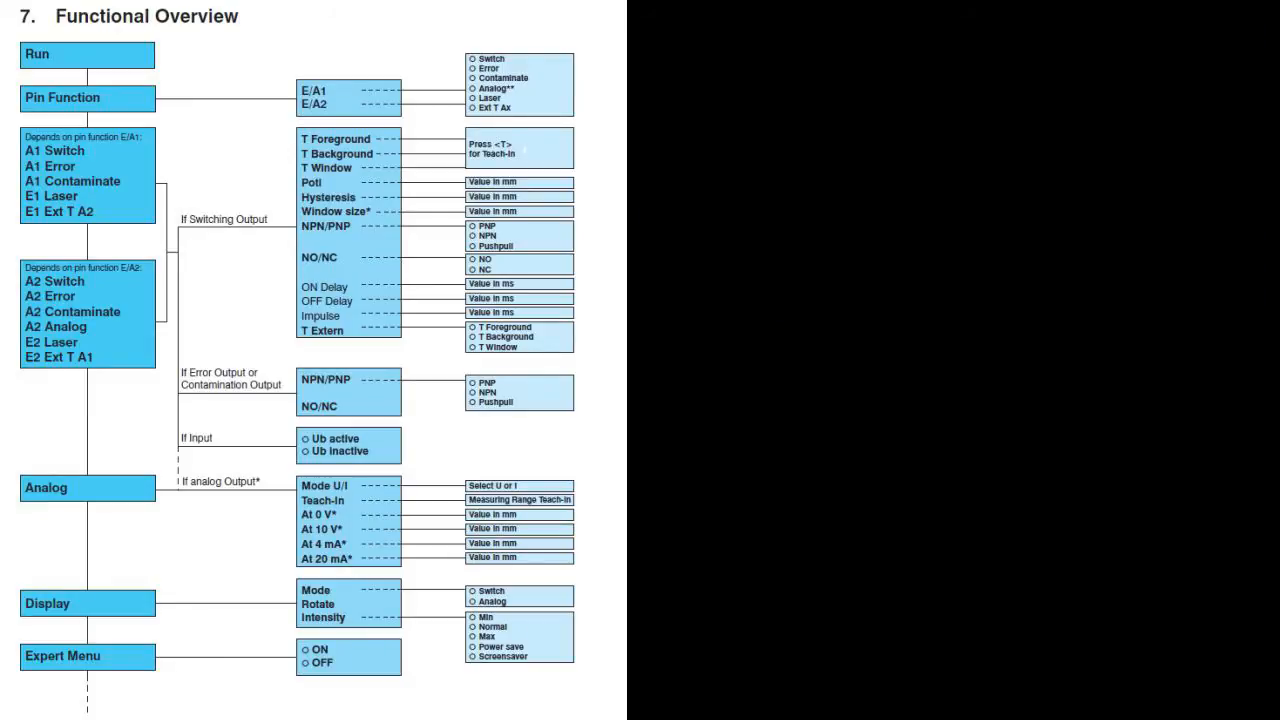
# Step: In Display > Intensity, switch the intensity from Normal to Power save
pyautogui.click(87, 603)
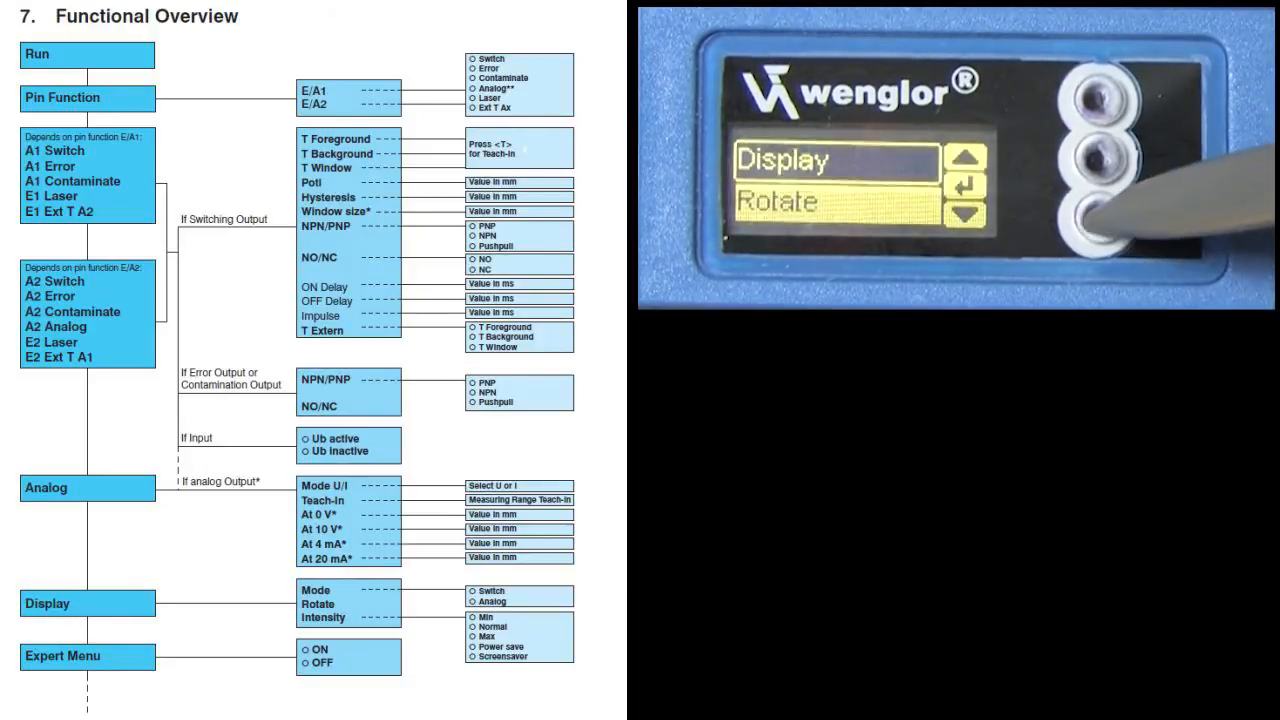
pyautogui.click(966, 213)
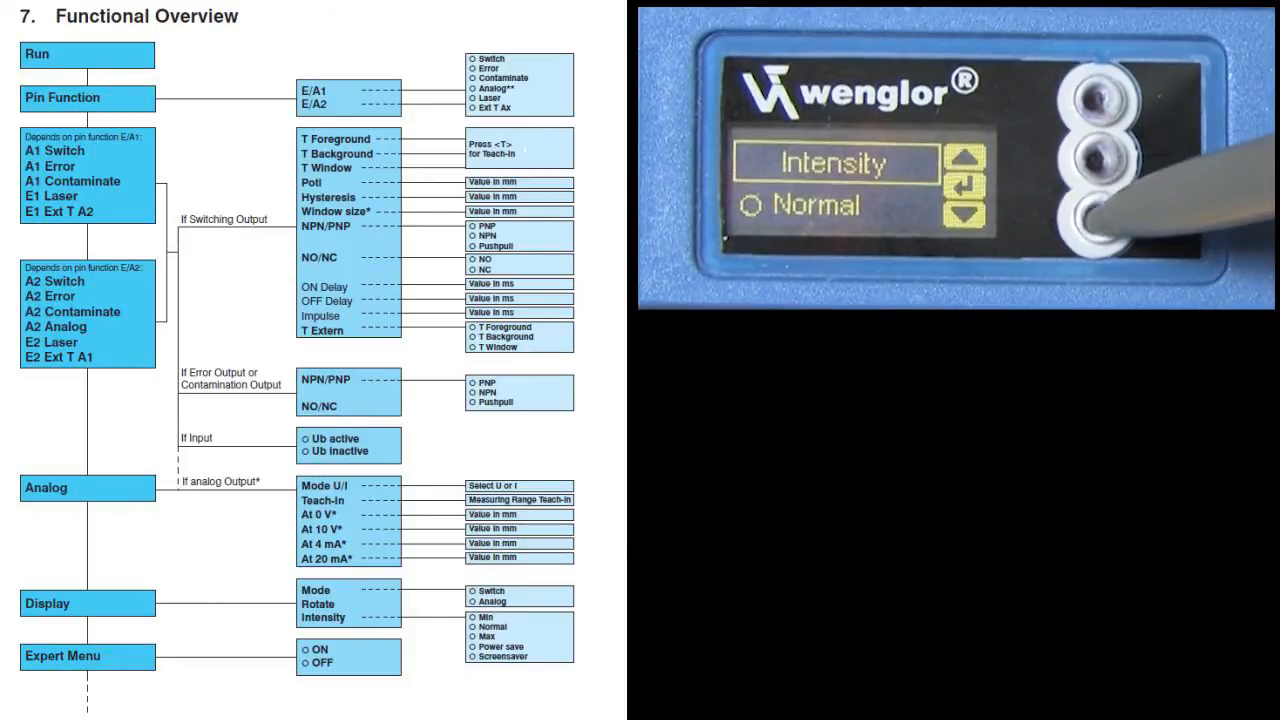
pyautogui.click(967, 215)
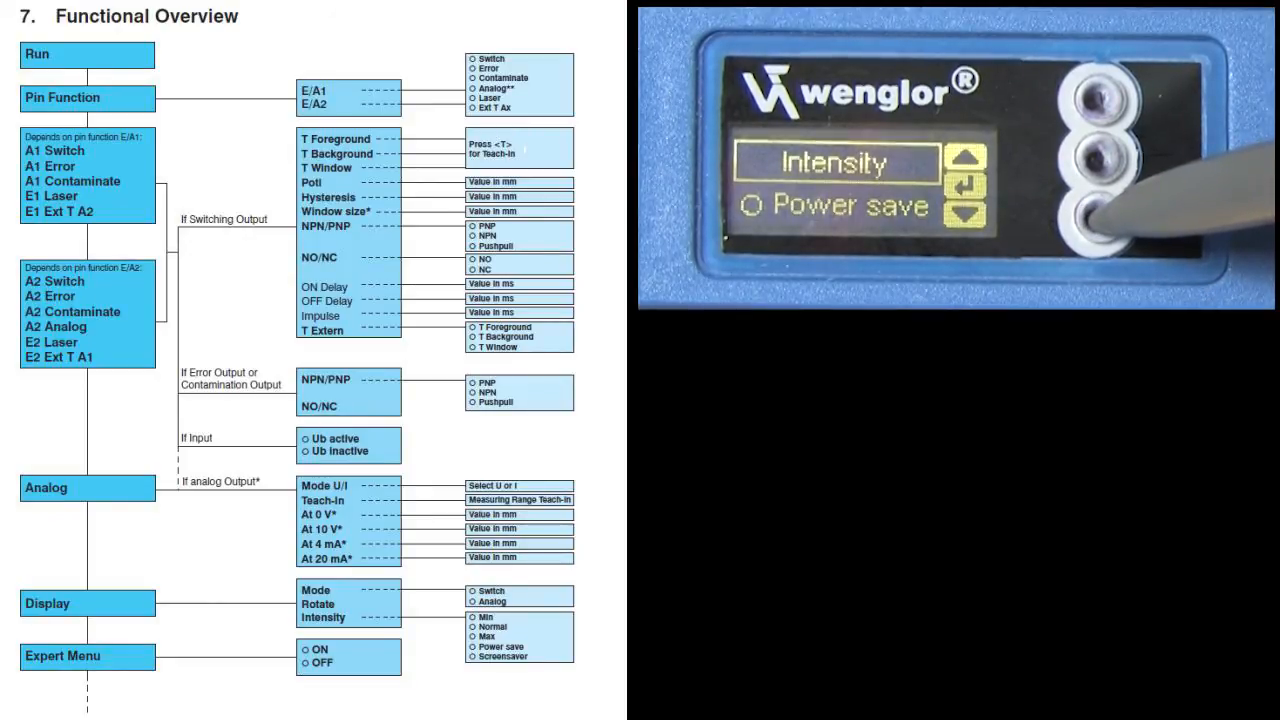